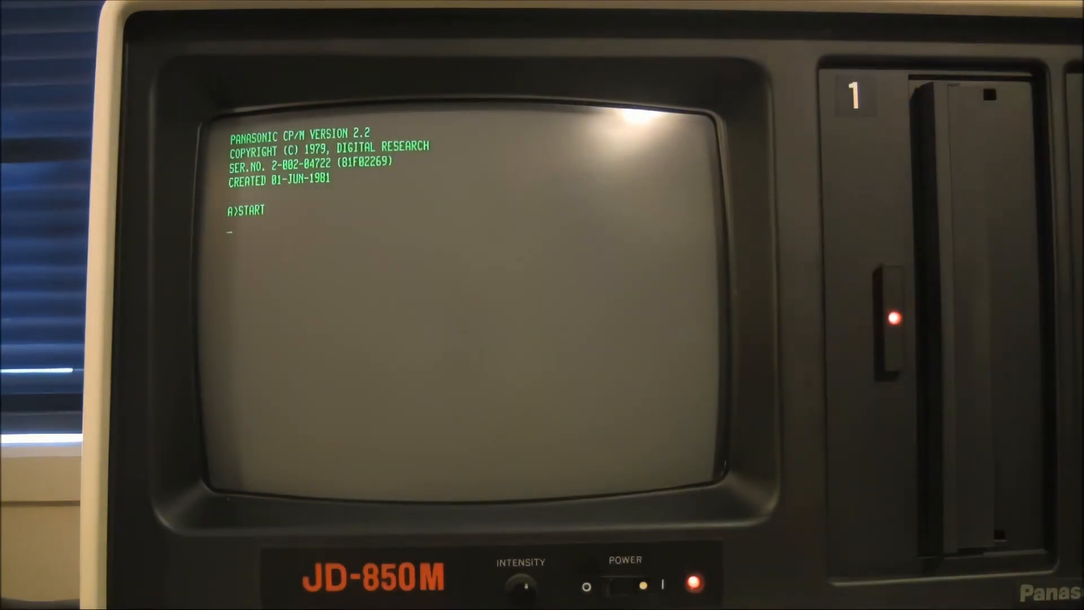
Run START to show the PF/PE function-key list, then run DIR for drive A.
{"action": "key", "text": "Return"}
{"action": "type", "text": "dir"}
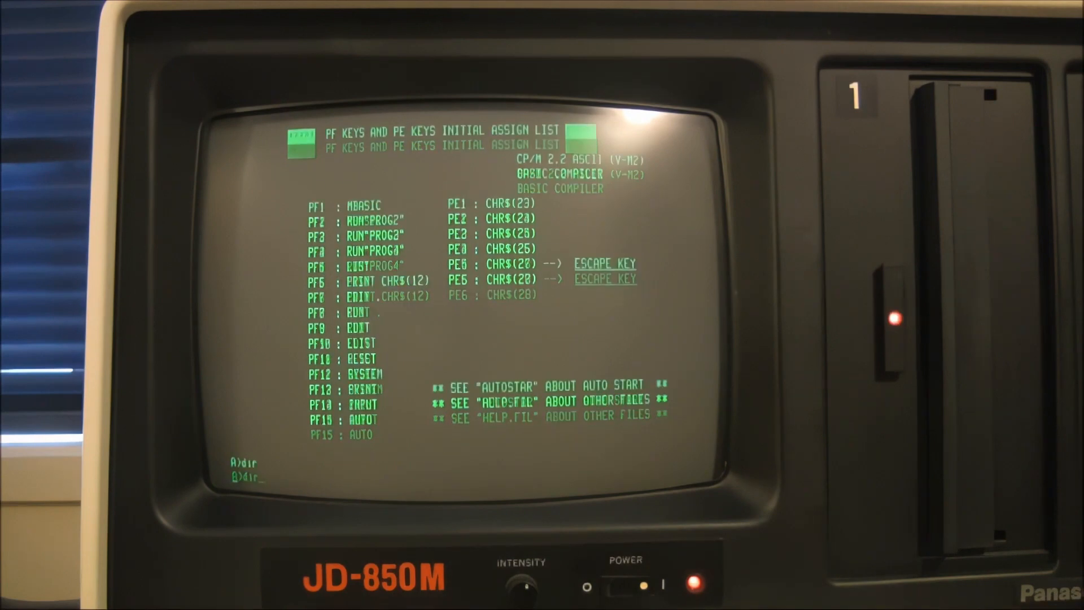
{"action": "key", "text": "Return"}
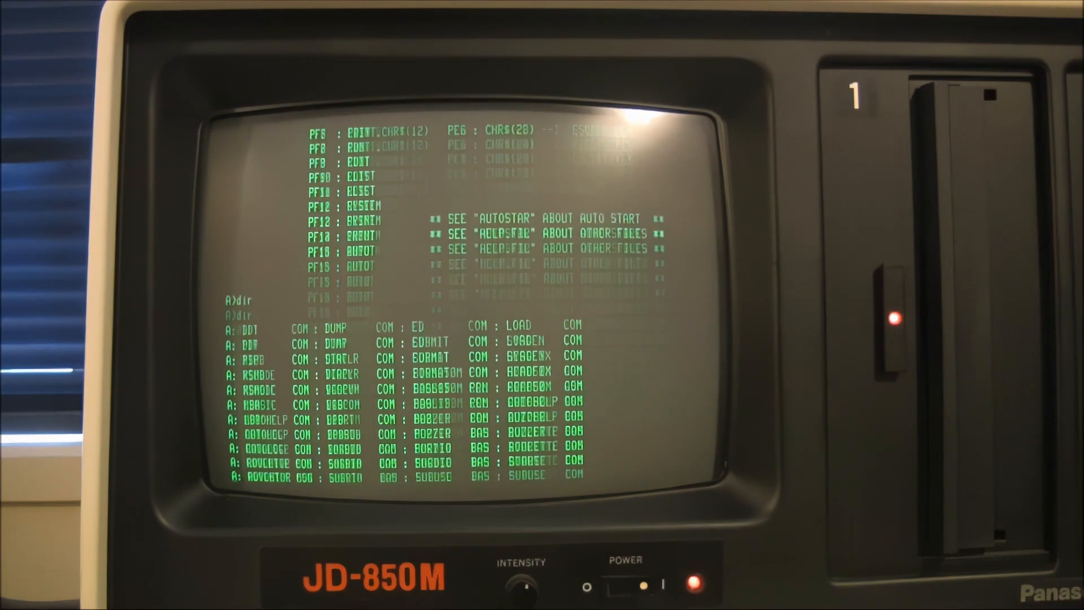